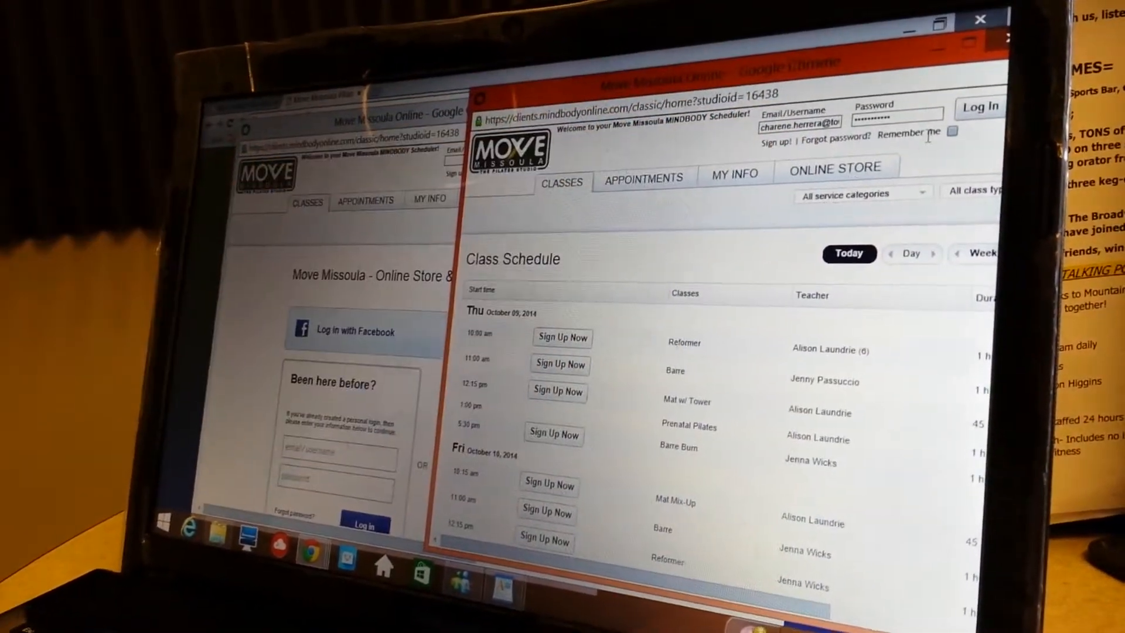
Step: Log in to the Move Missoula scheduler with the entered email and password
click(983, 98)
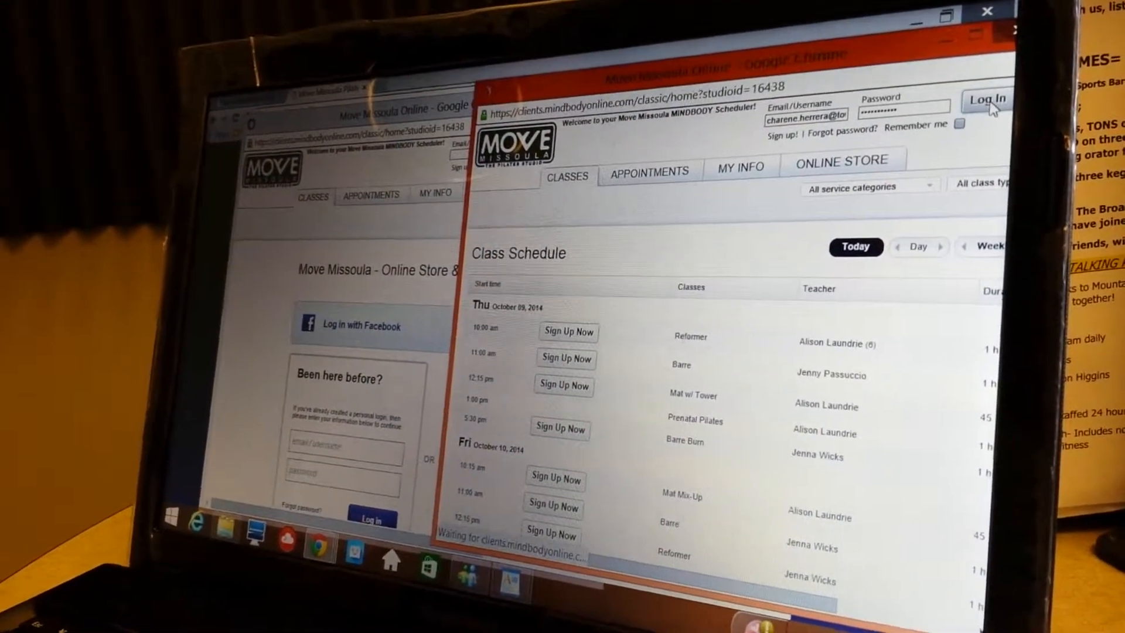
click(989, 99)
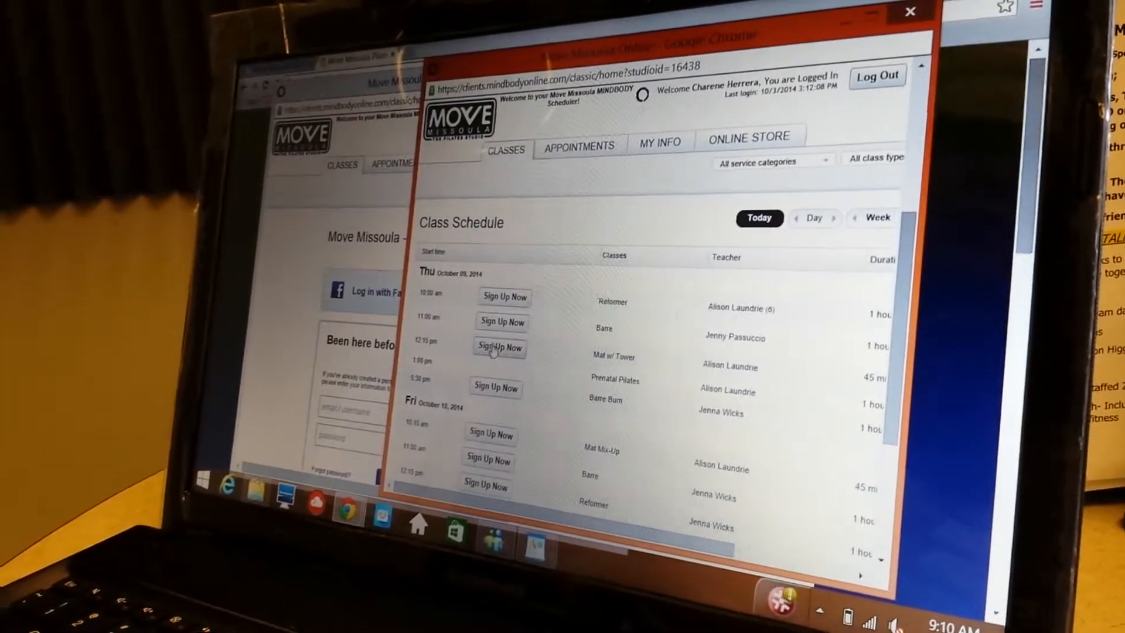
Step: Scroll the Class Schedule down to the Sunday classes and Regularly Scheduled list
scroll(down, 3)
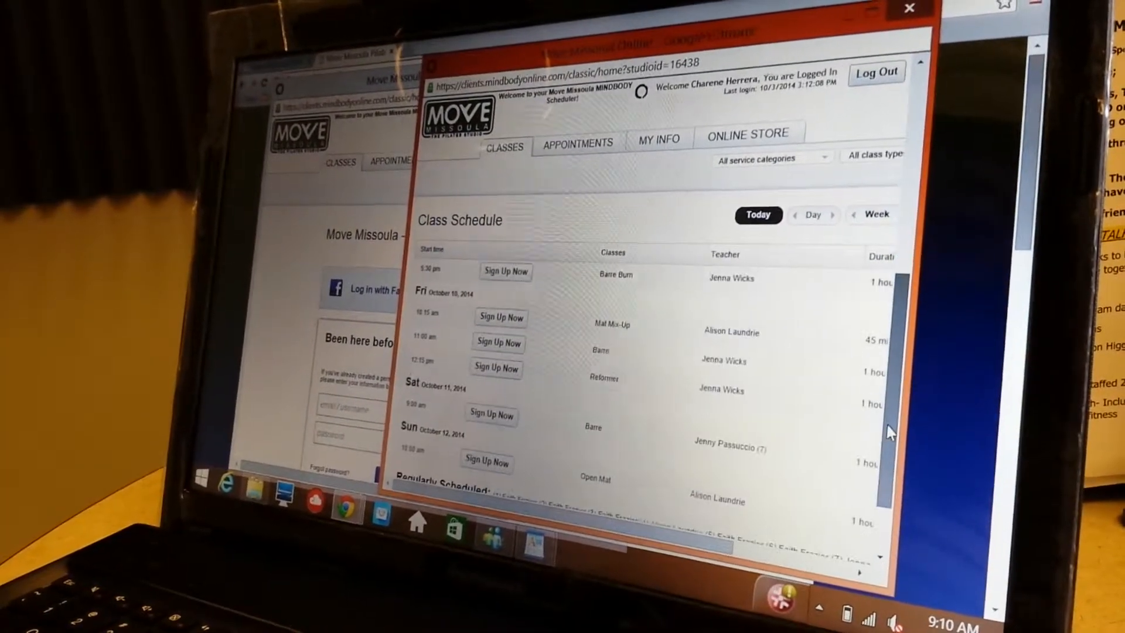
scroll(down, 3)
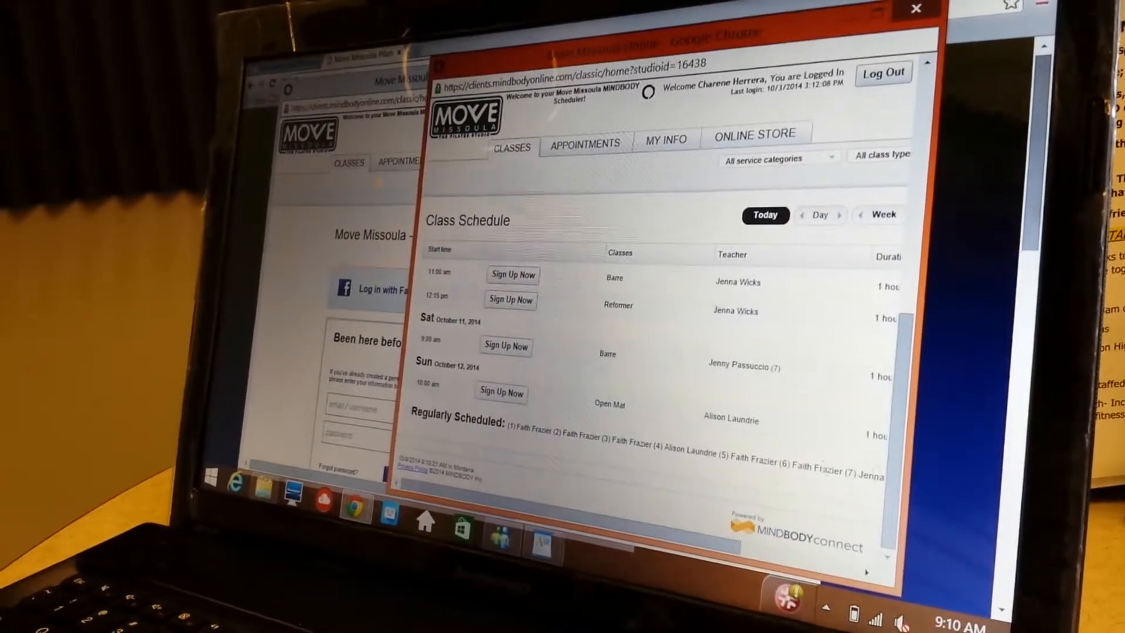